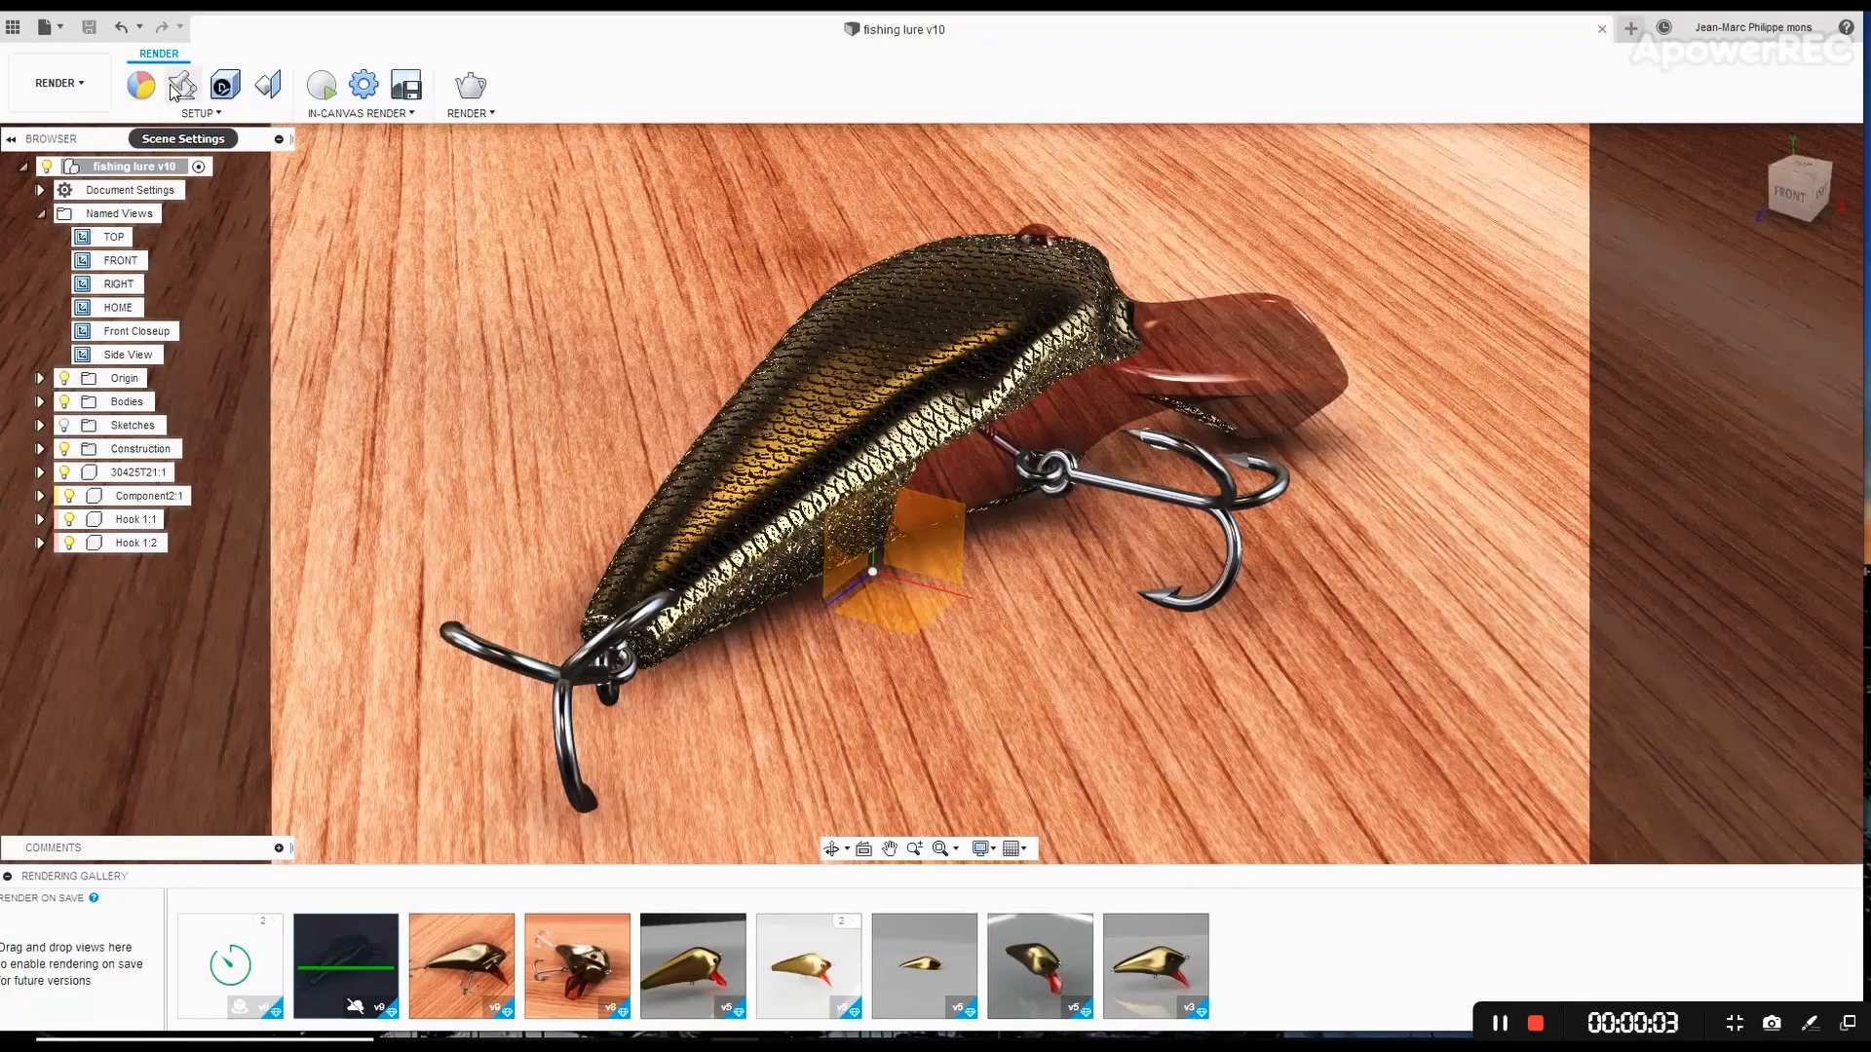
# Open Scene Settings for the lure render to show environment, ground and camera options.
pyautogui.click(181, 84)
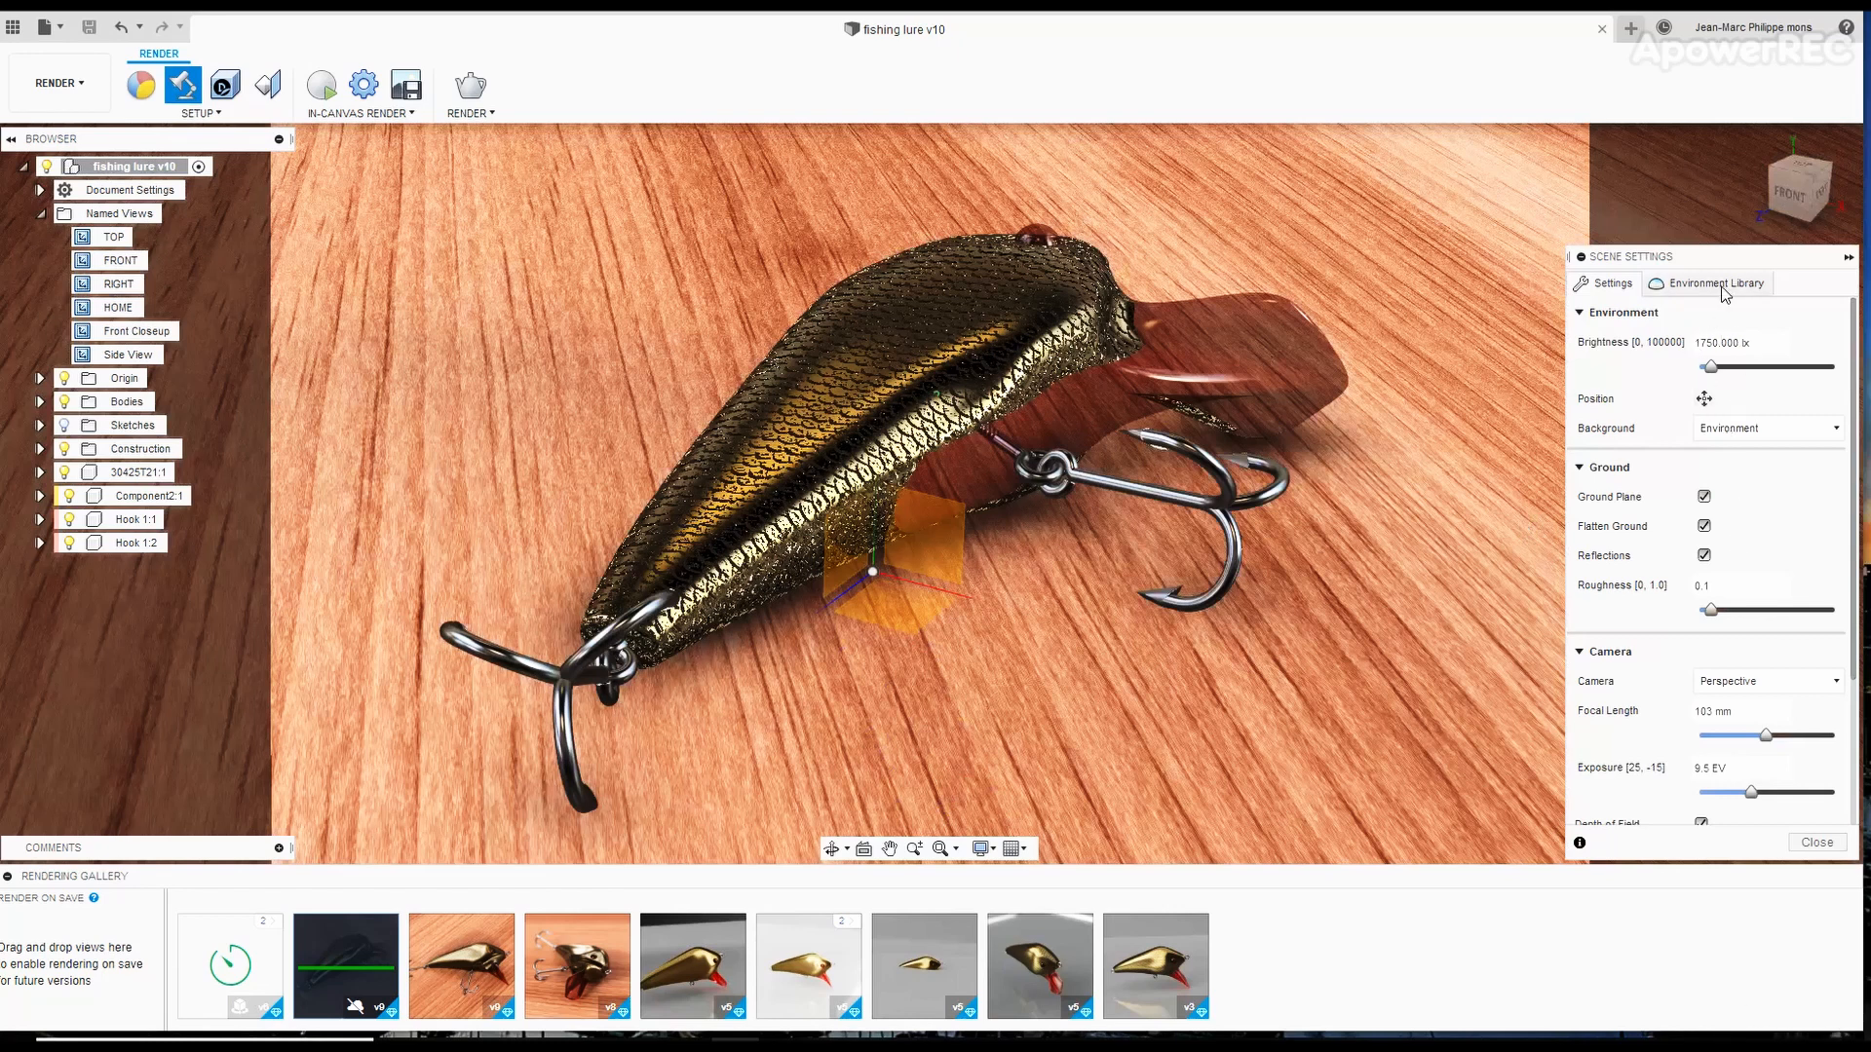
pyautogui.click(1715, 283)
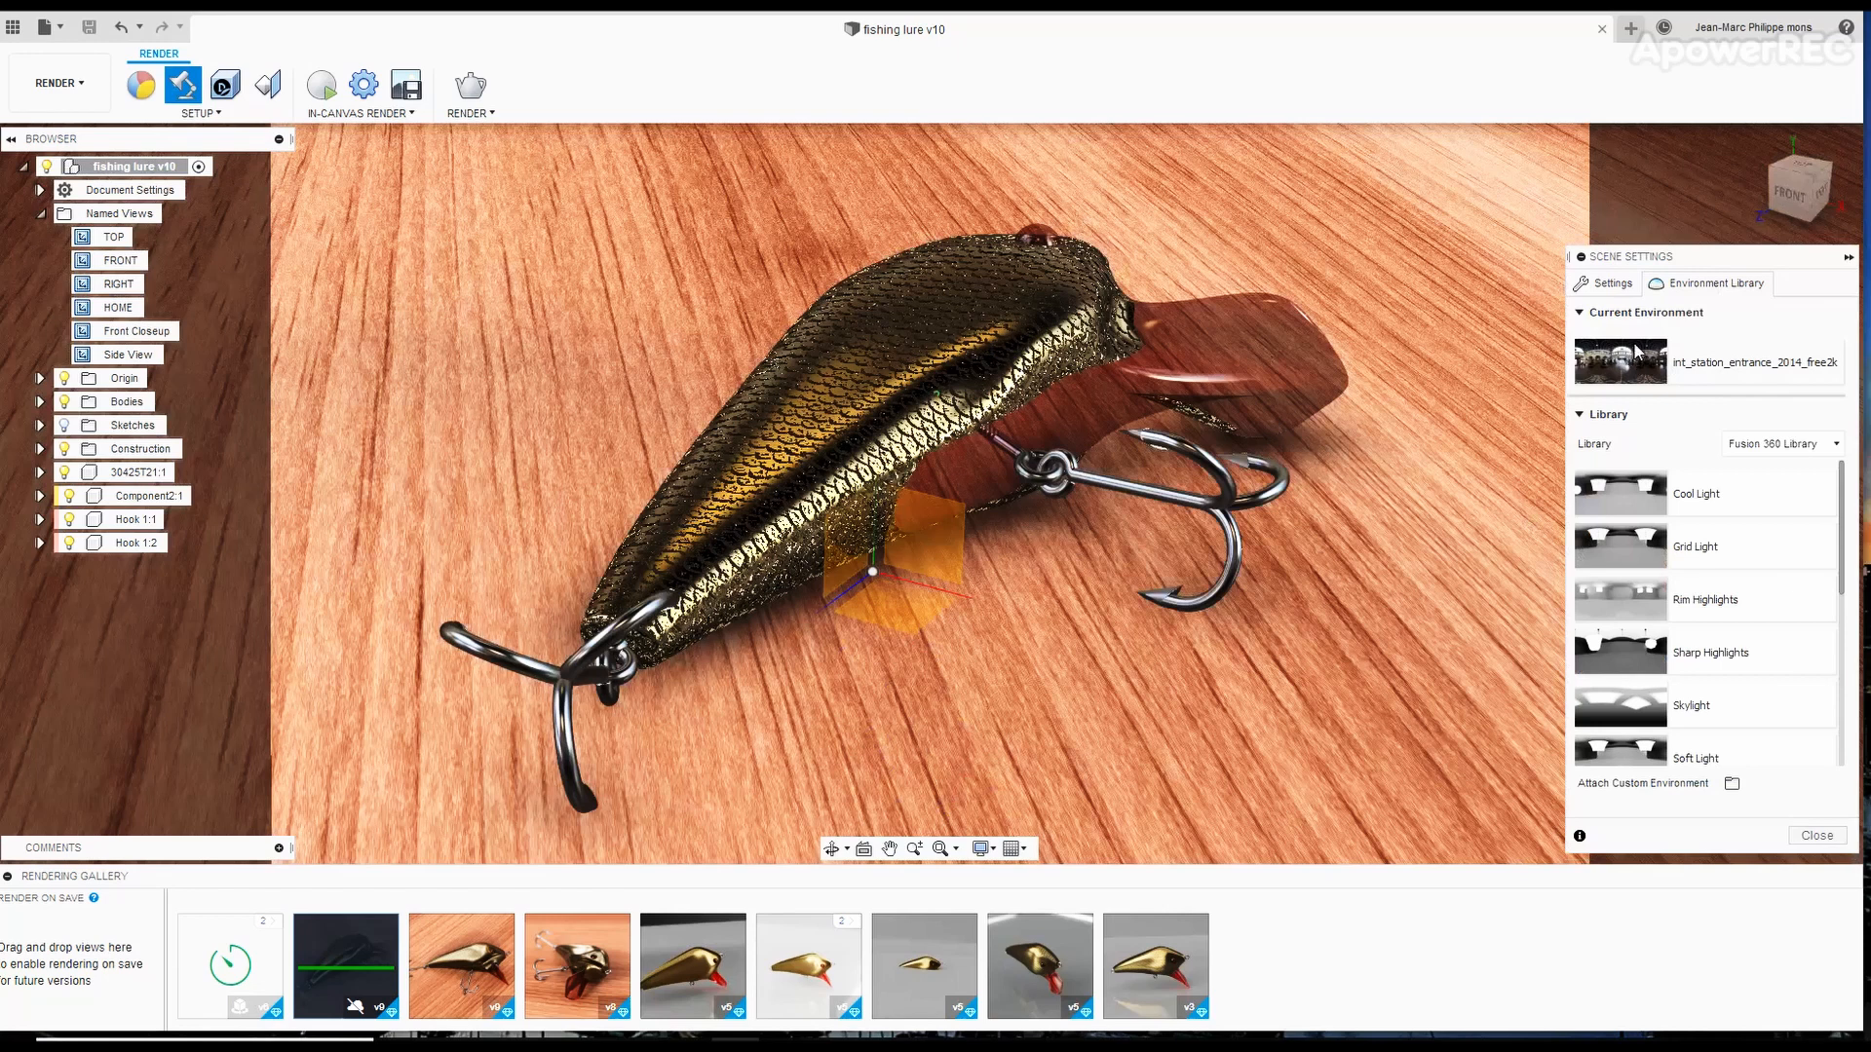
pyautogui.click(1611, 282)
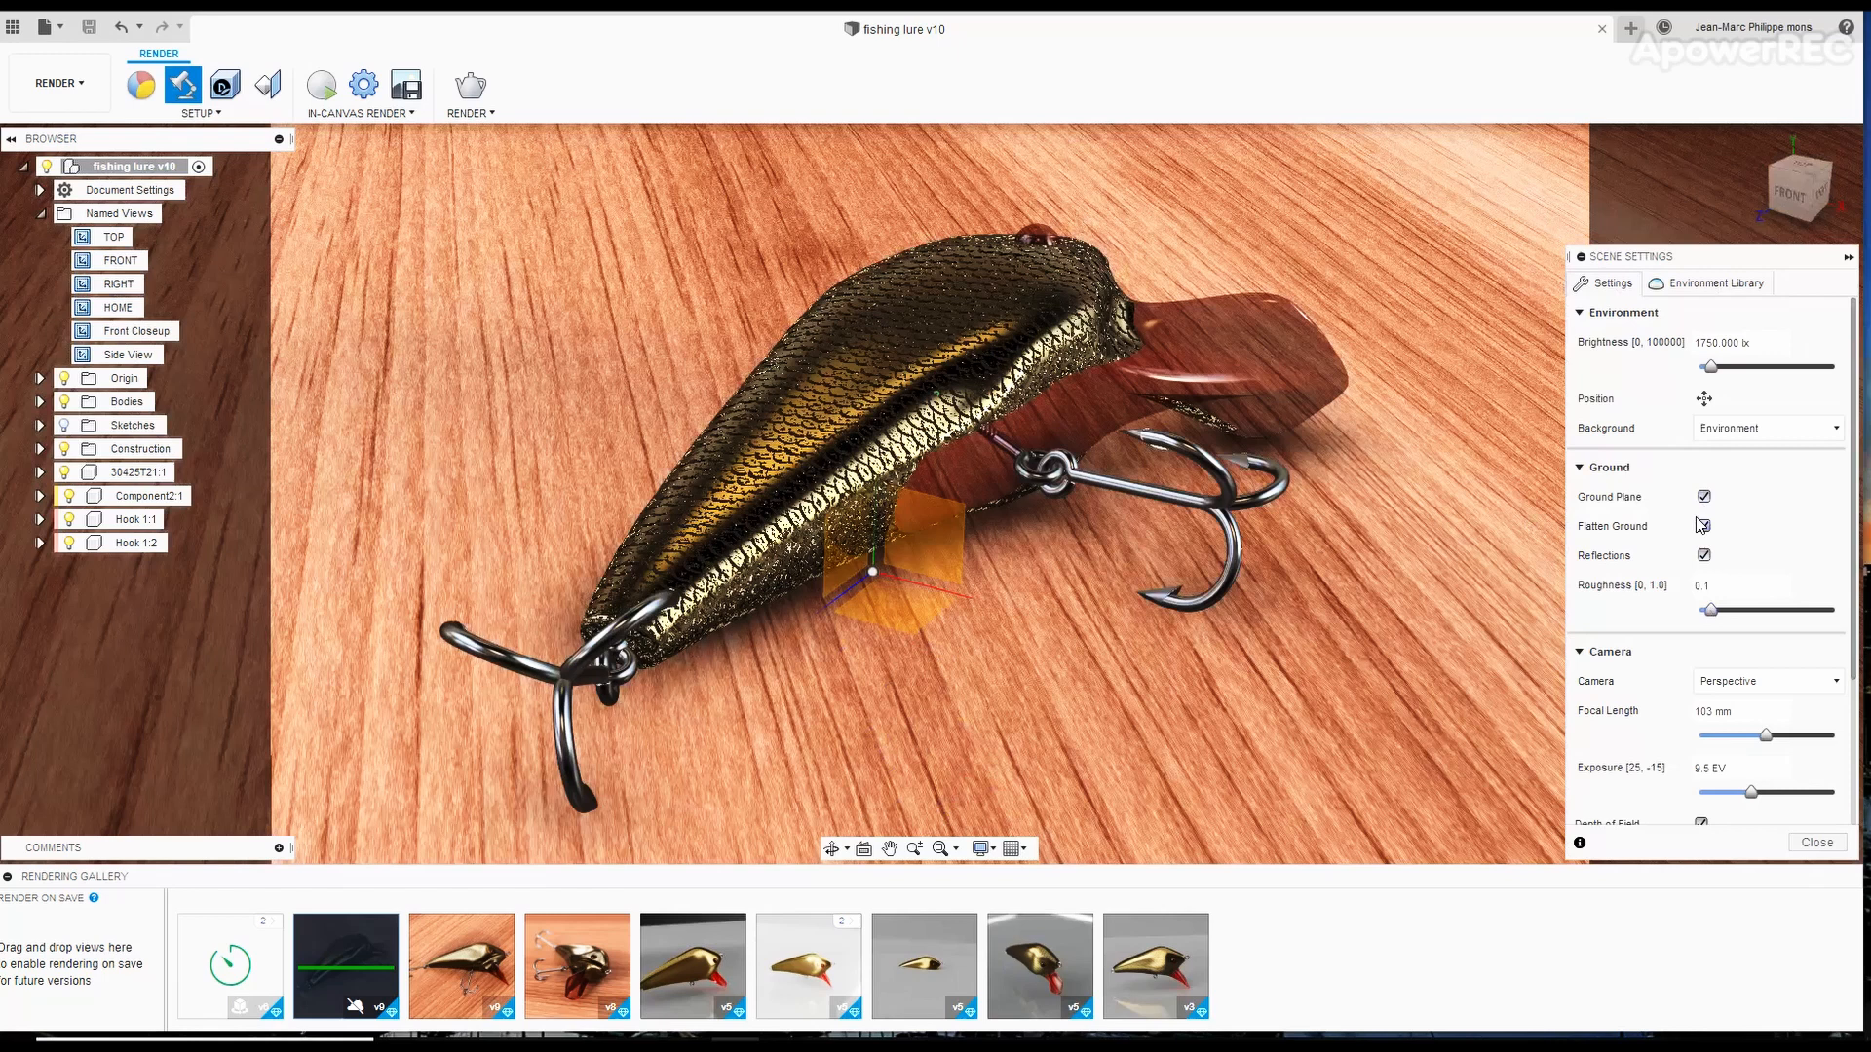
# Turn off ground reflections, review the 0.350 blur 16:9 camera settings, and close Scene Settings.
pyautogui.click(1702, 525)
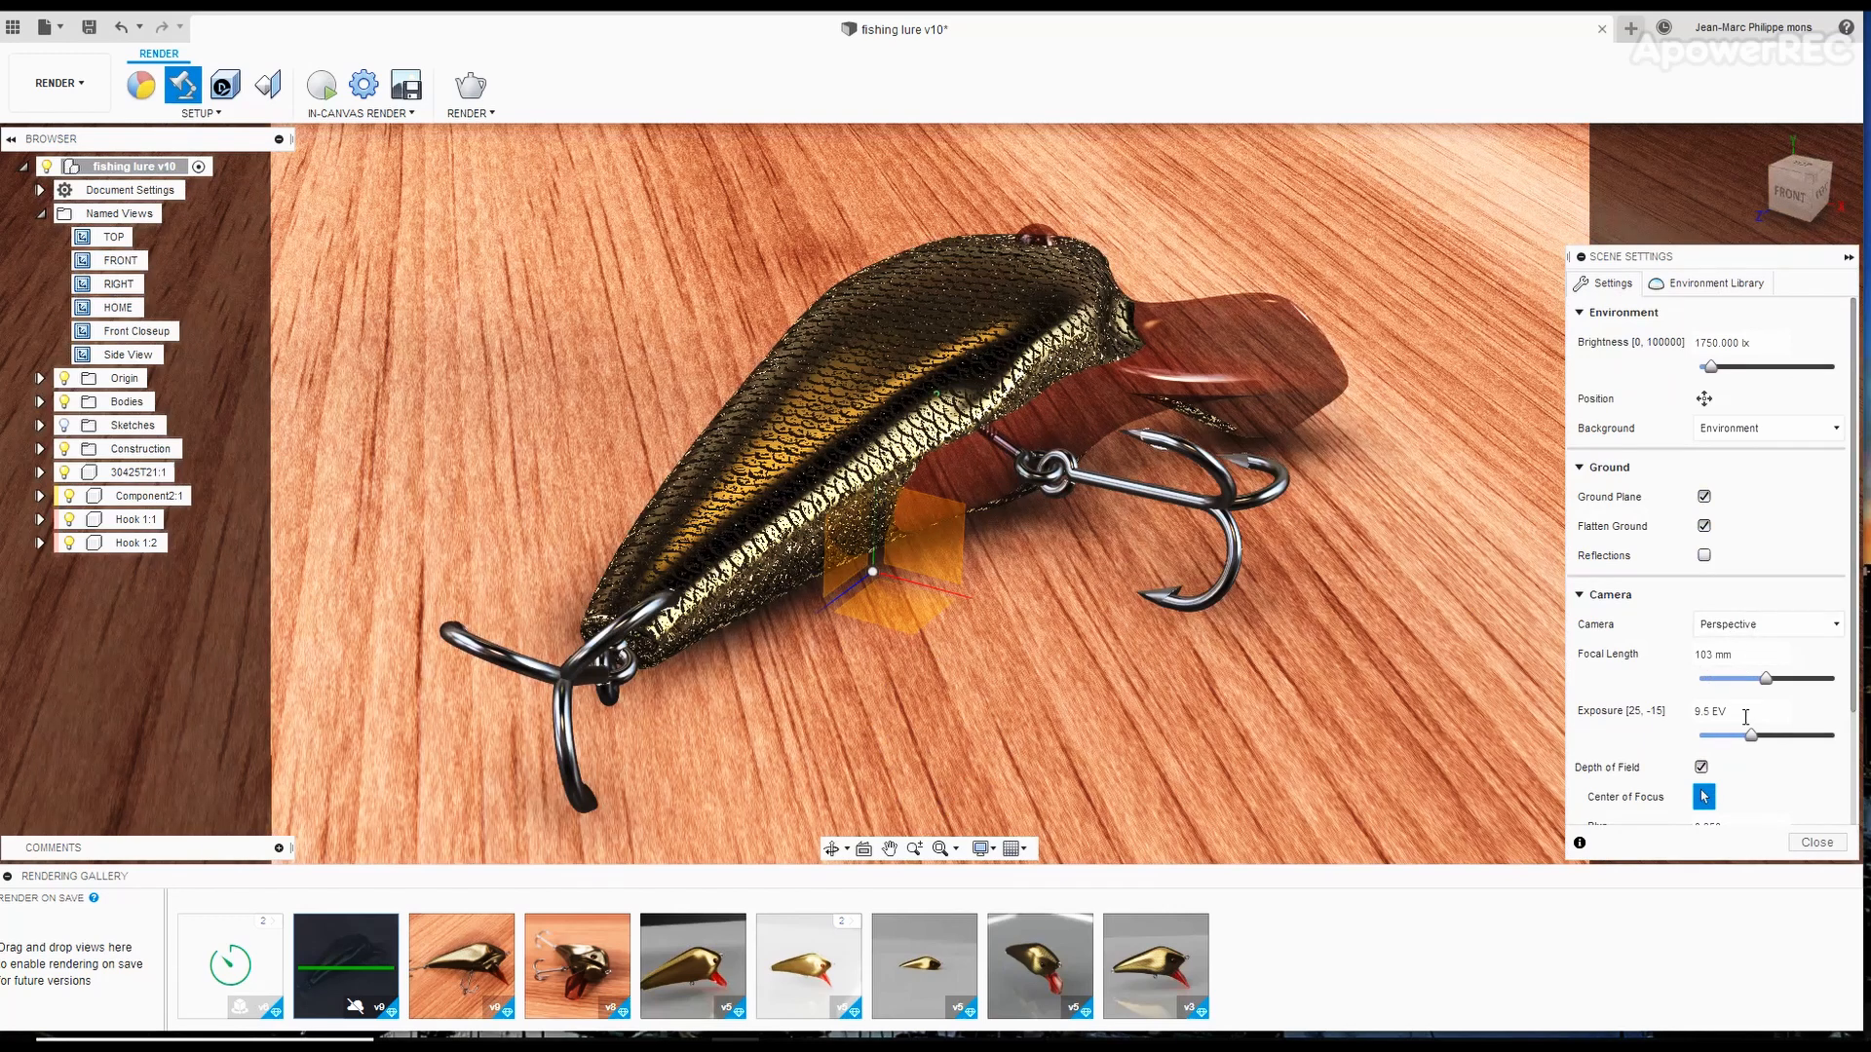
pyautogui.scroll(-3)
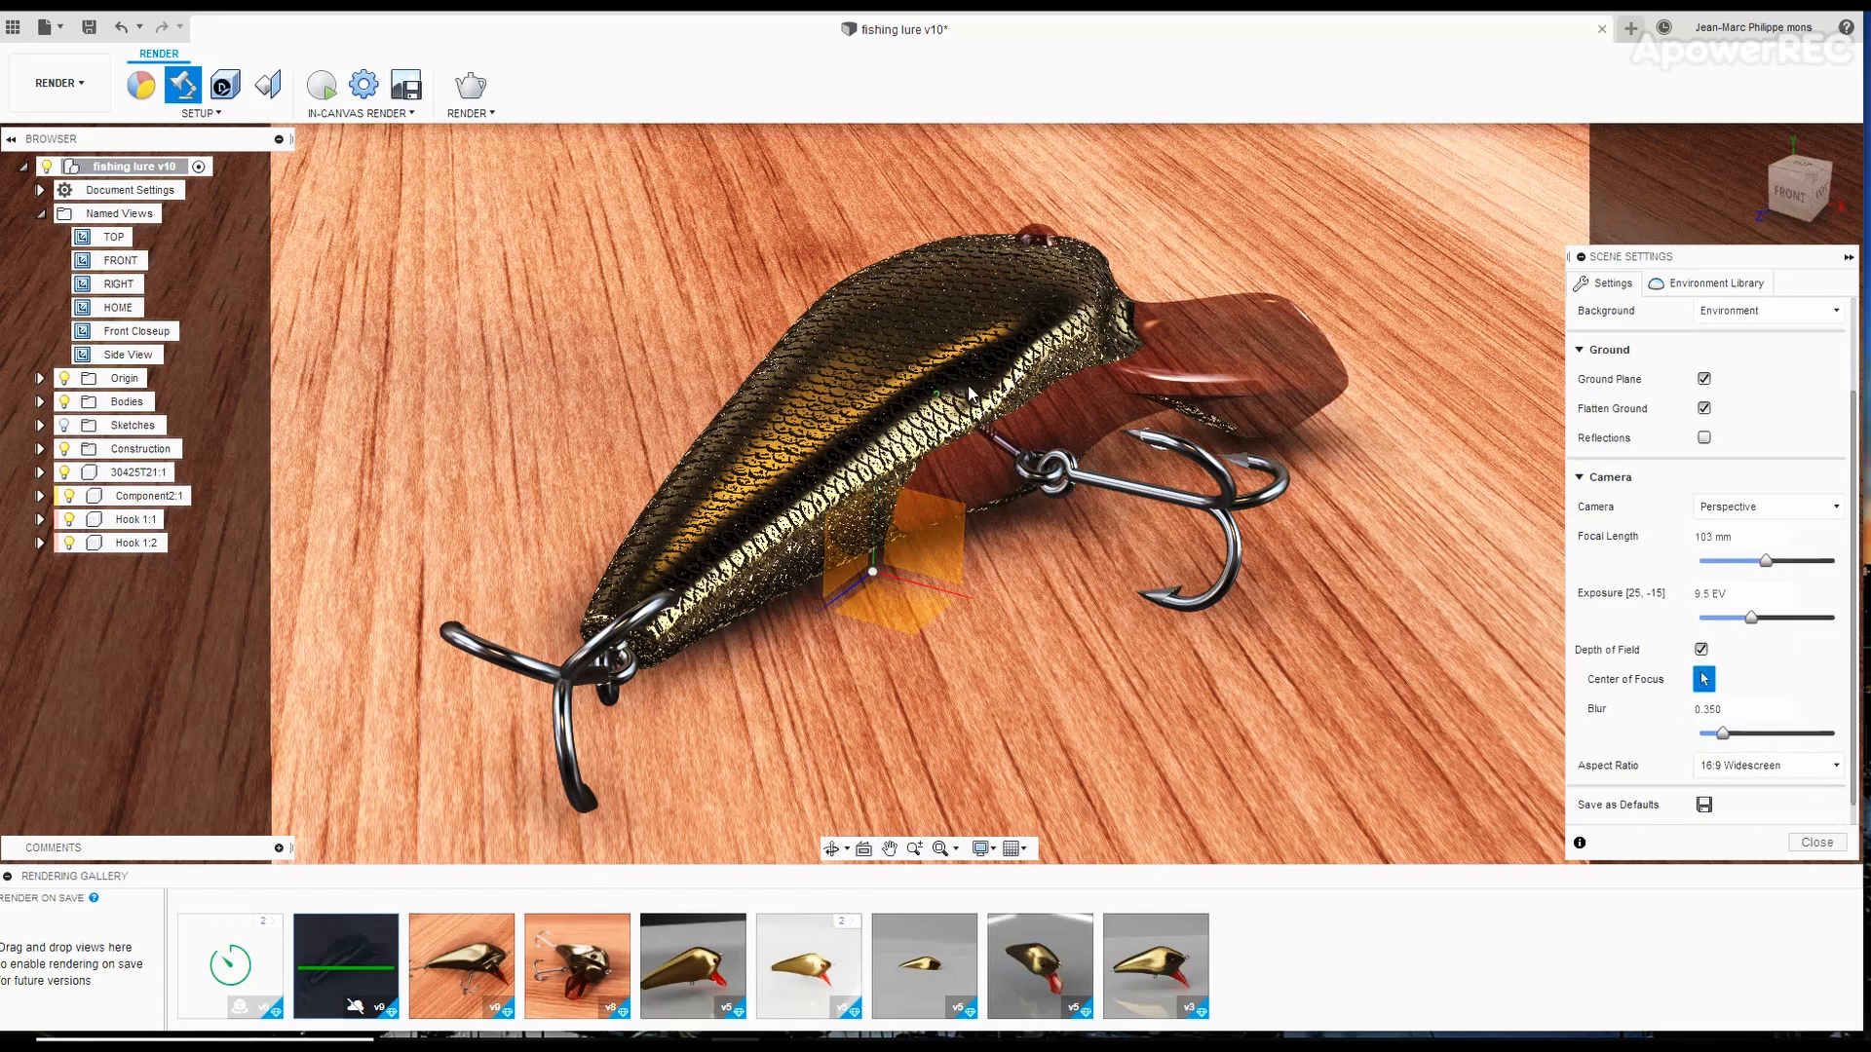
pyautogui.moveTo(1652, 612)
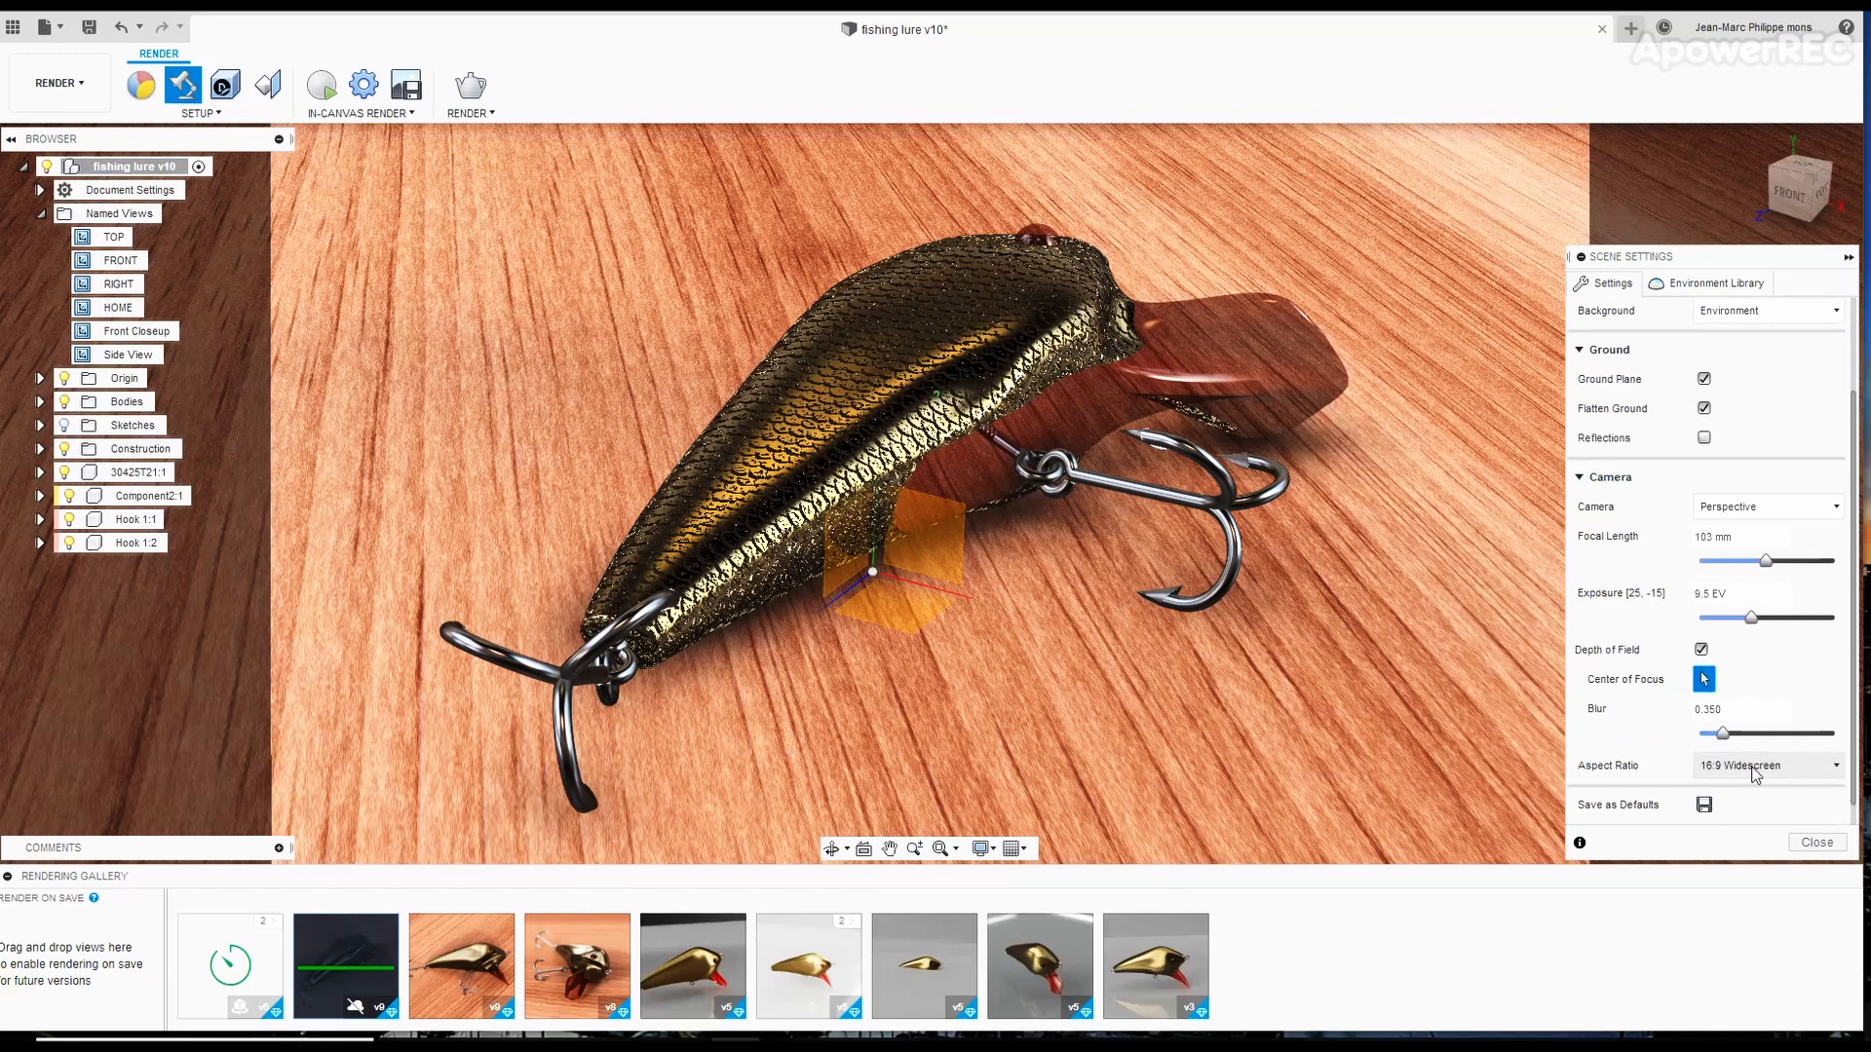
pyautogui.click(1814, 842)
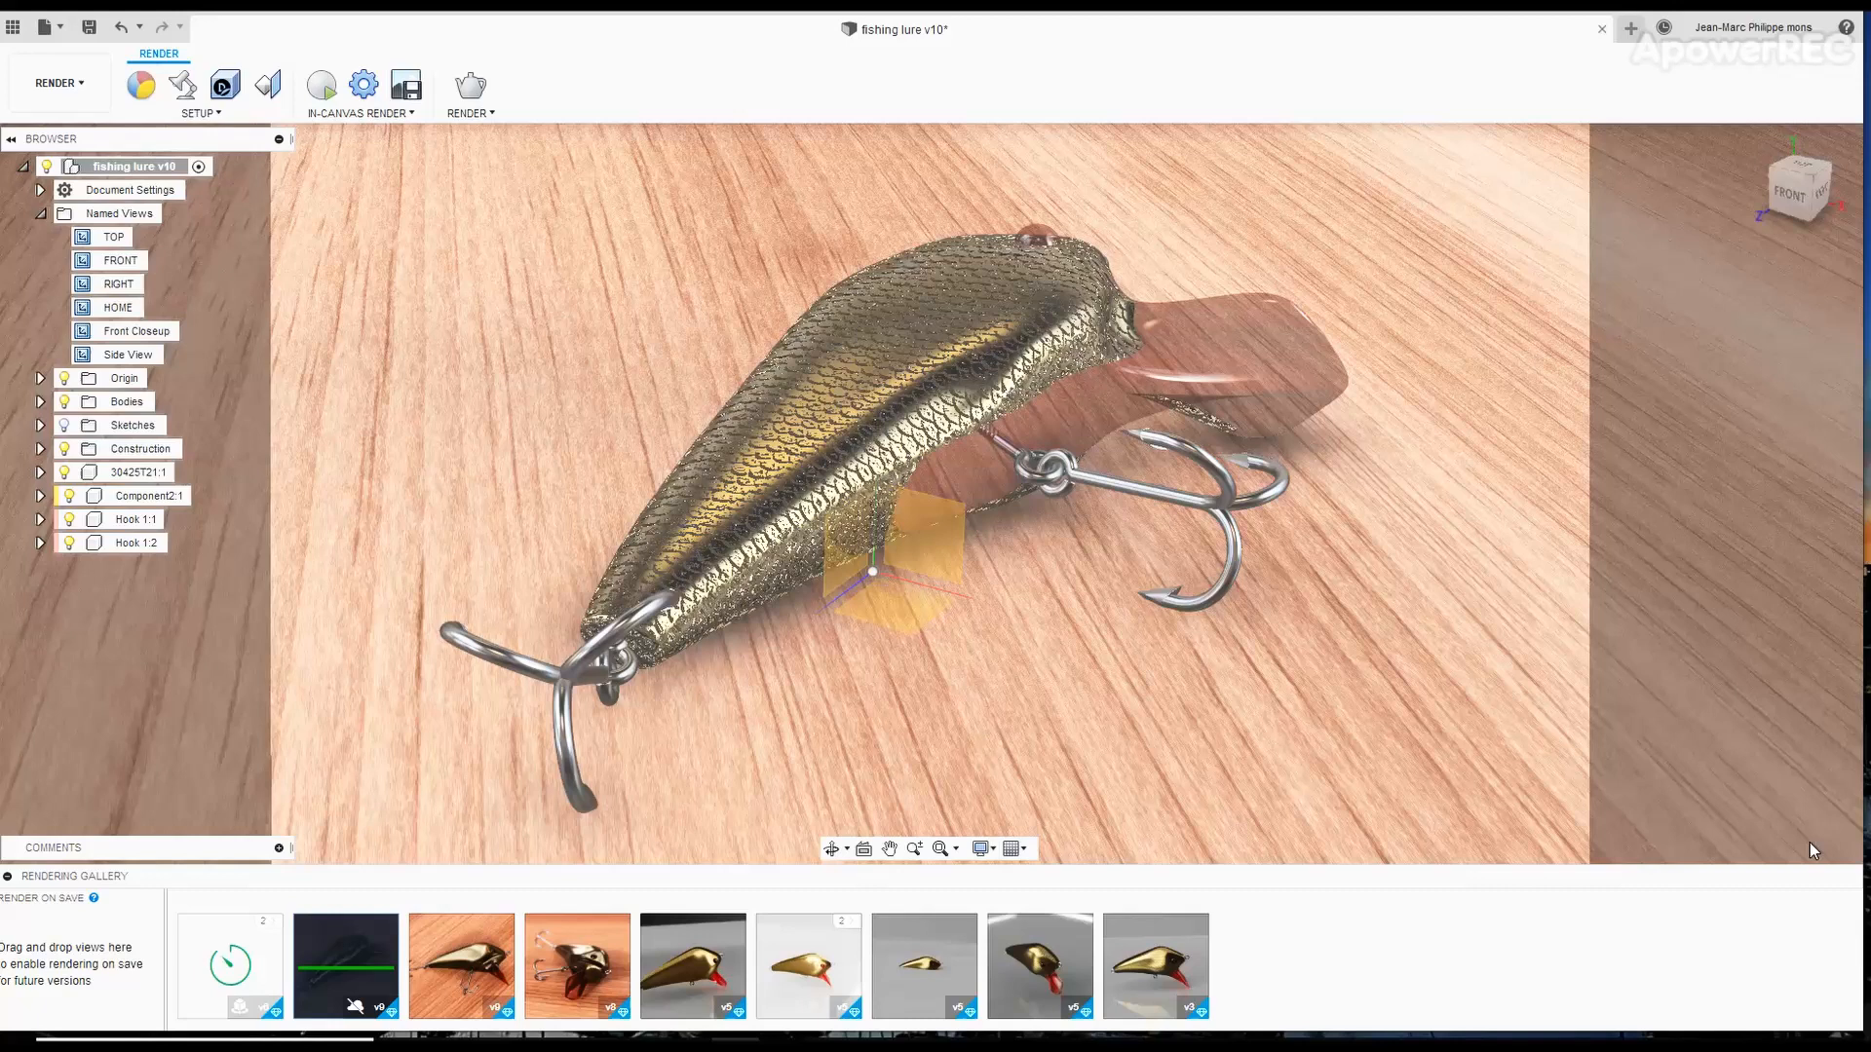